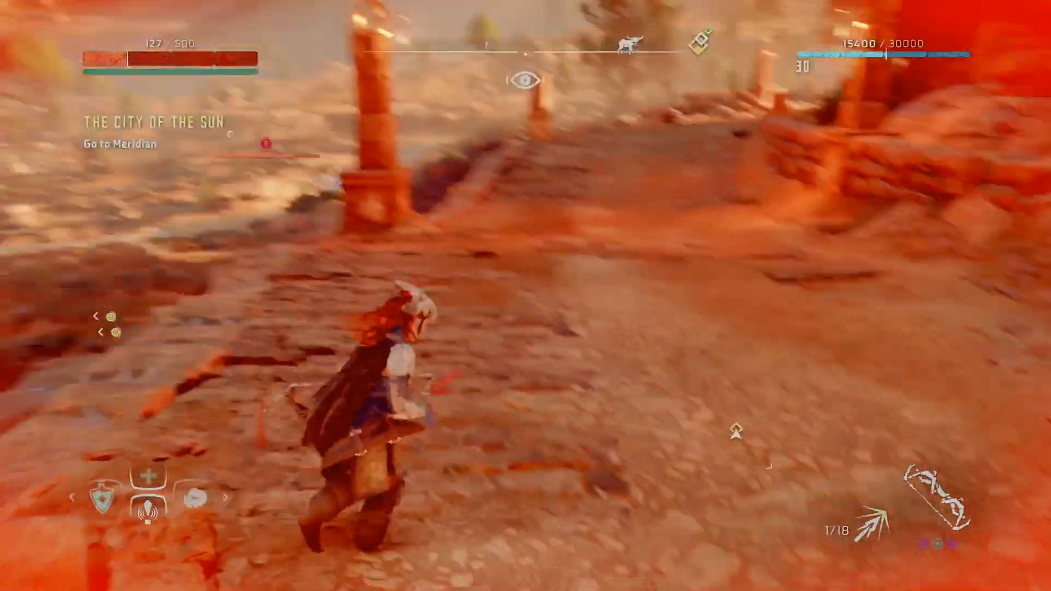
pyautogui.press('w')
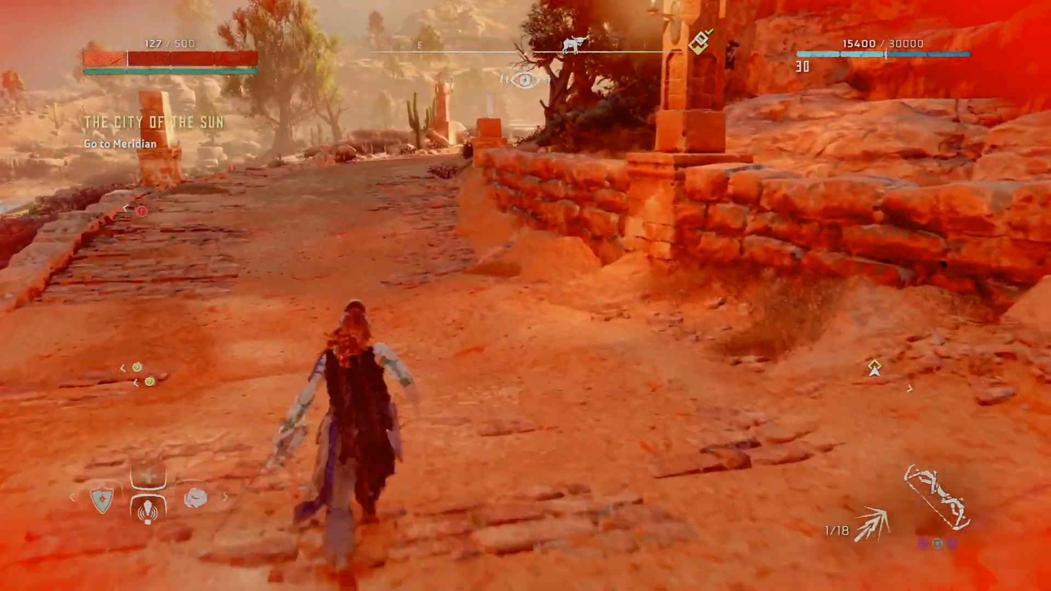